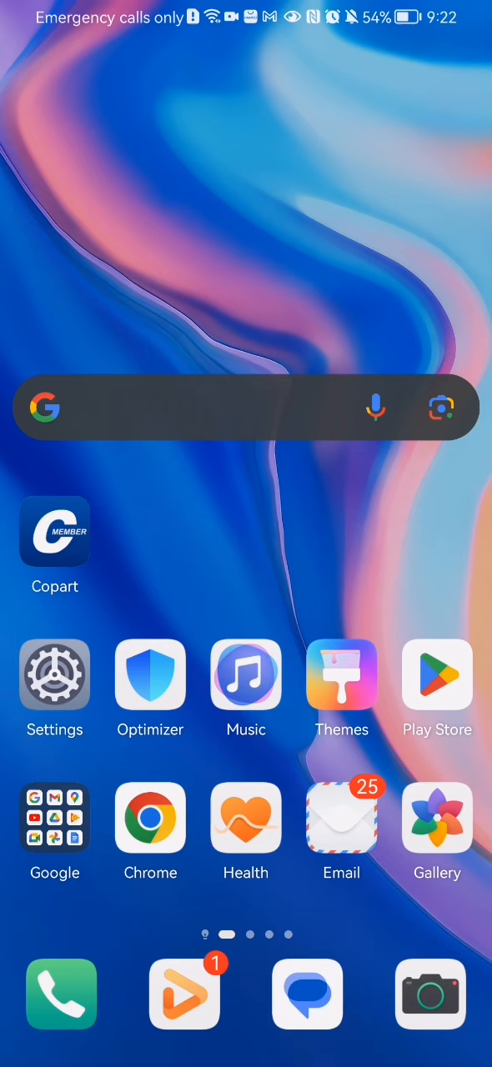
- Launch the Copart app from the Android home screen
left_click(54, 532)
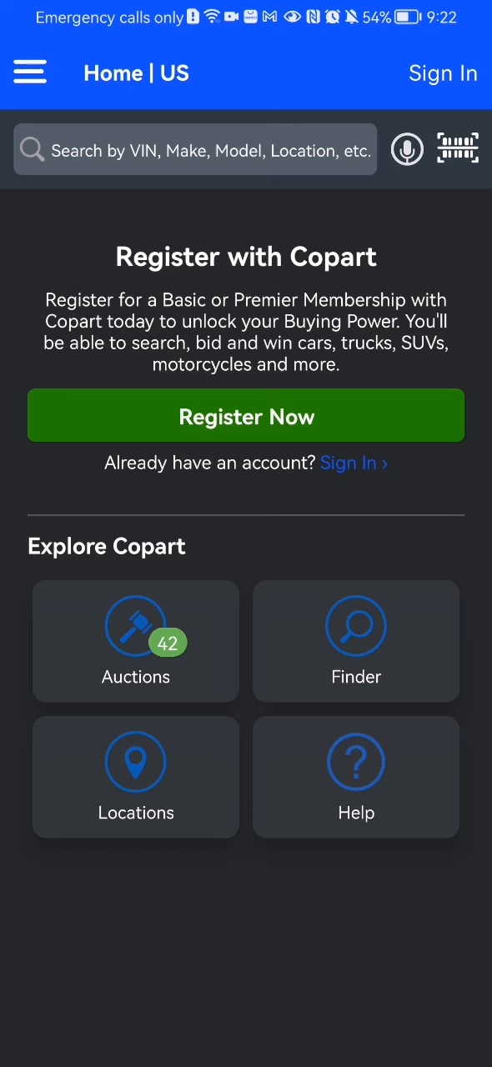
- Open the side menu to run the Vehicles Nearby search, returning 0 Vehicles
left_click(29, 72)
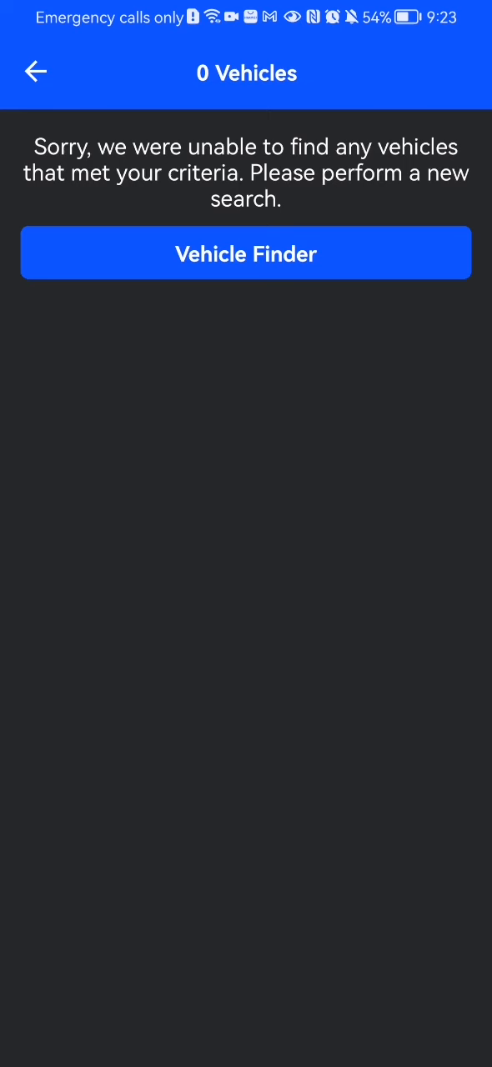
- Go back from the empty results to the US home page showing the 2014 – 2025 Last Search
left_click(35, 72)
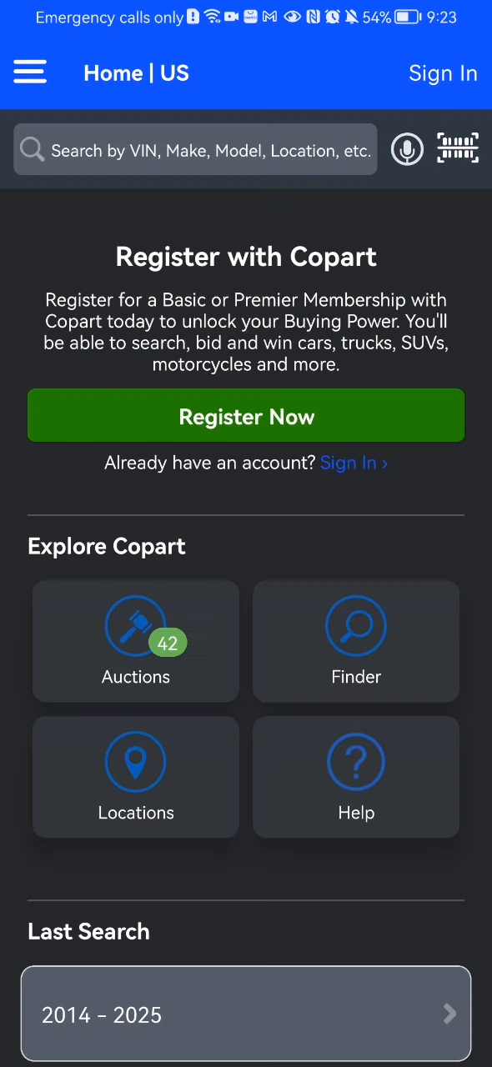